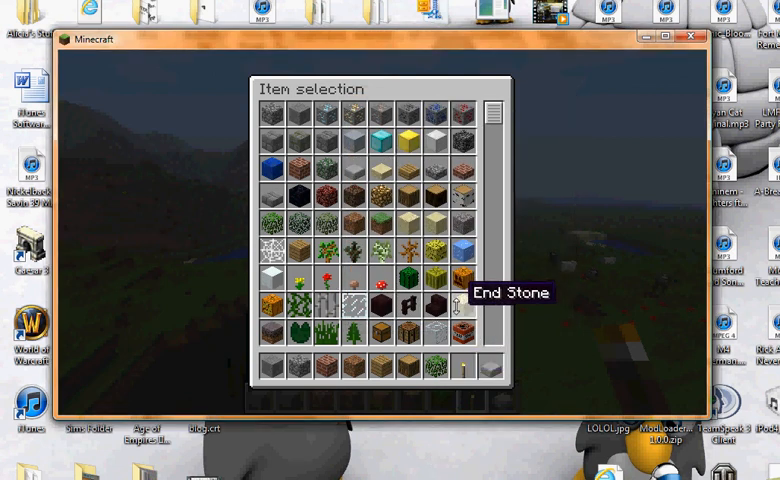
mouse_move(446, 340)
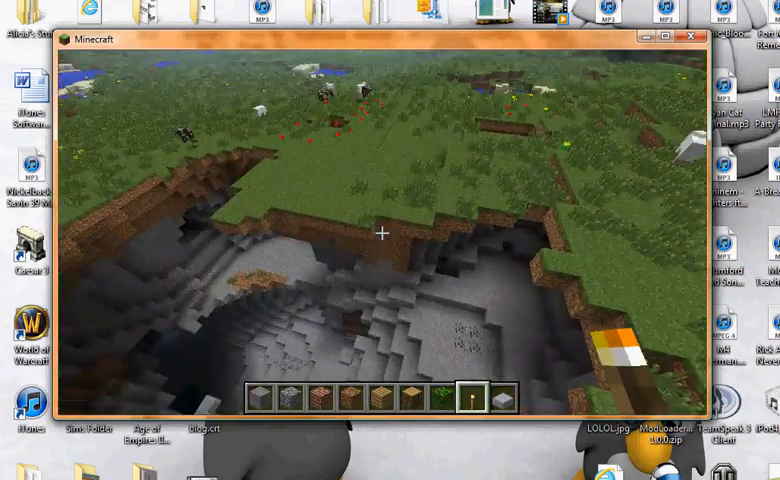
mouse_move(380, 236)
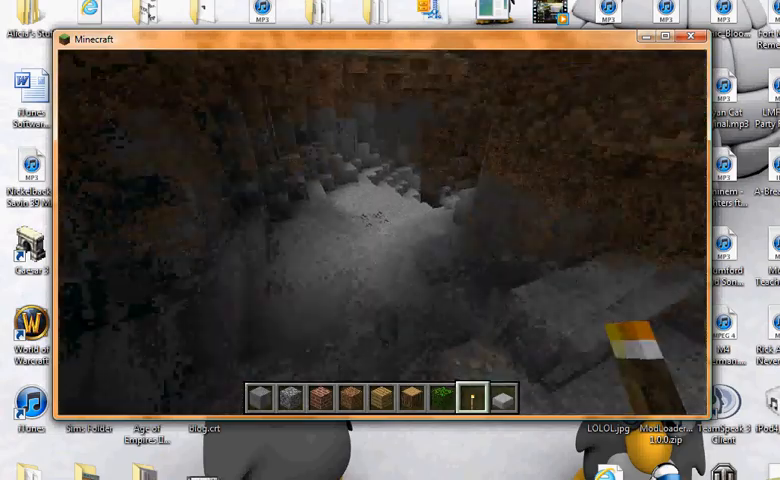
- Show the world seed on the F3 debug screen, then hide the debug details again
key(F3)
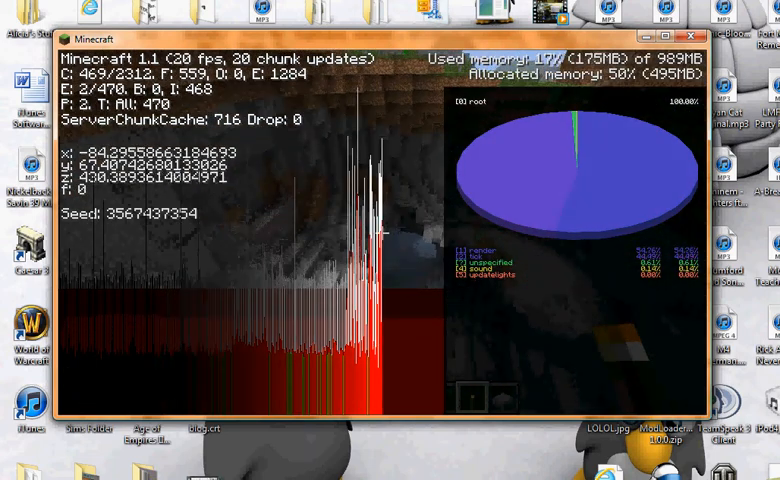
key(F3)
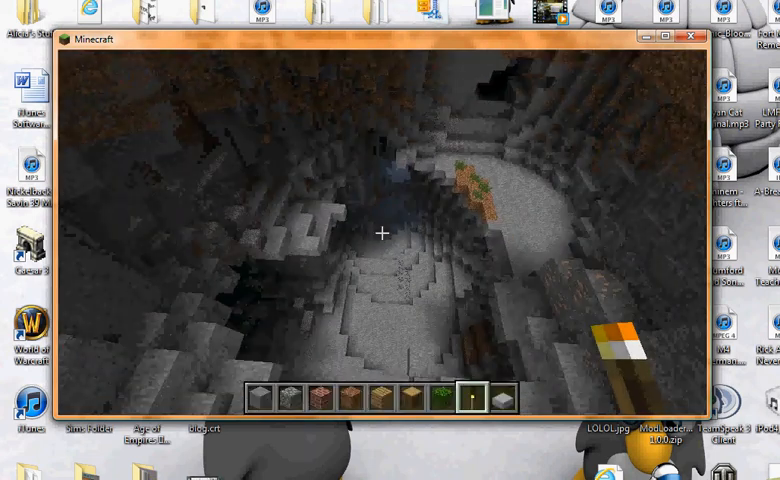
mouse_move(380, 234)
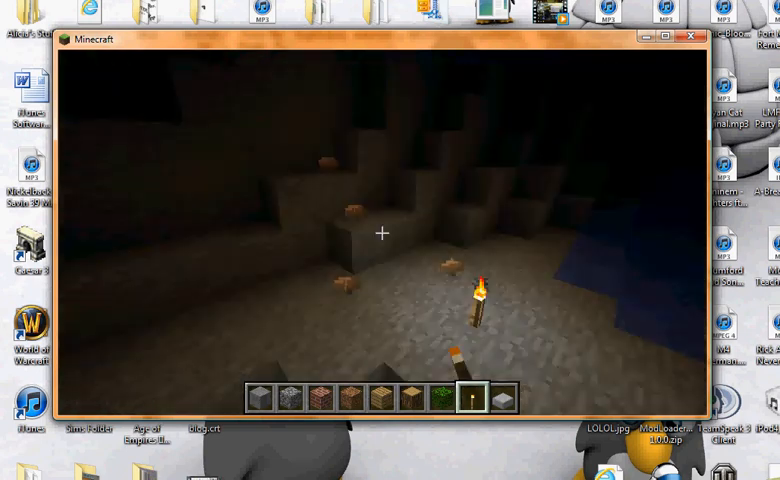
mouse_move(380, 234)
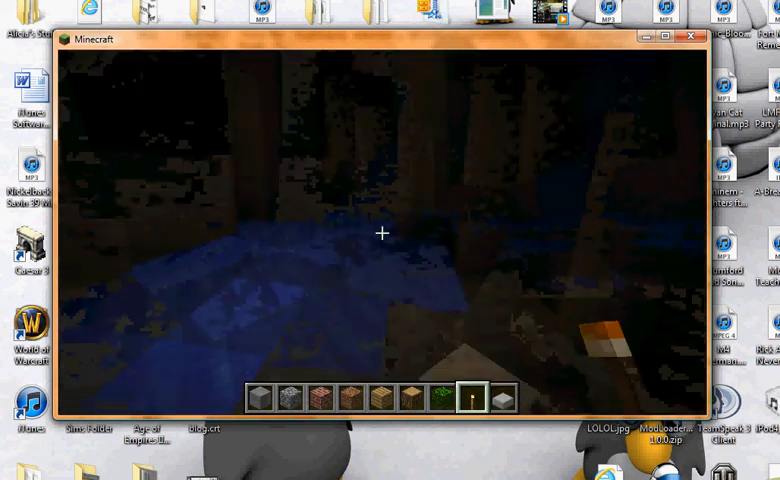
mouse_move(380, 234)
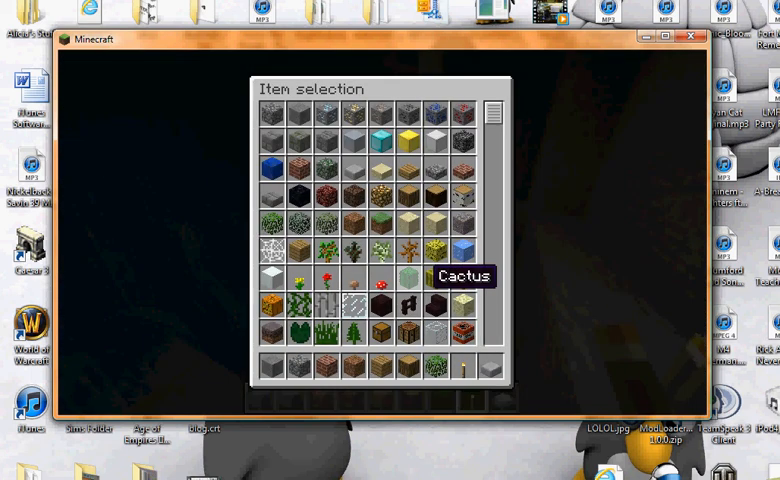
- Select an item from the creative inventory item picker while in the dark water cave
click(368, 122)
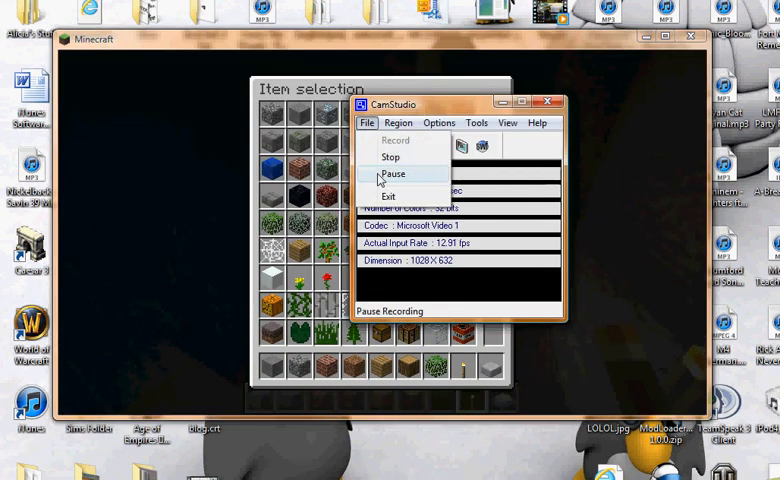